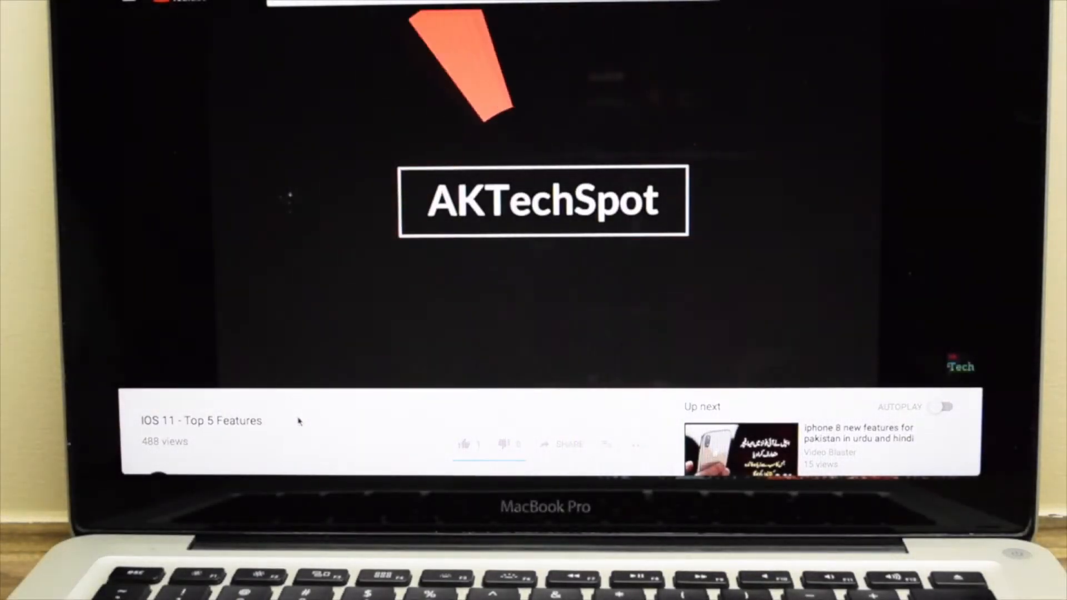
# Scroll down the page beneath the playing IOS 11 - Top 5 Features video
pyautogui.scroll(-3)
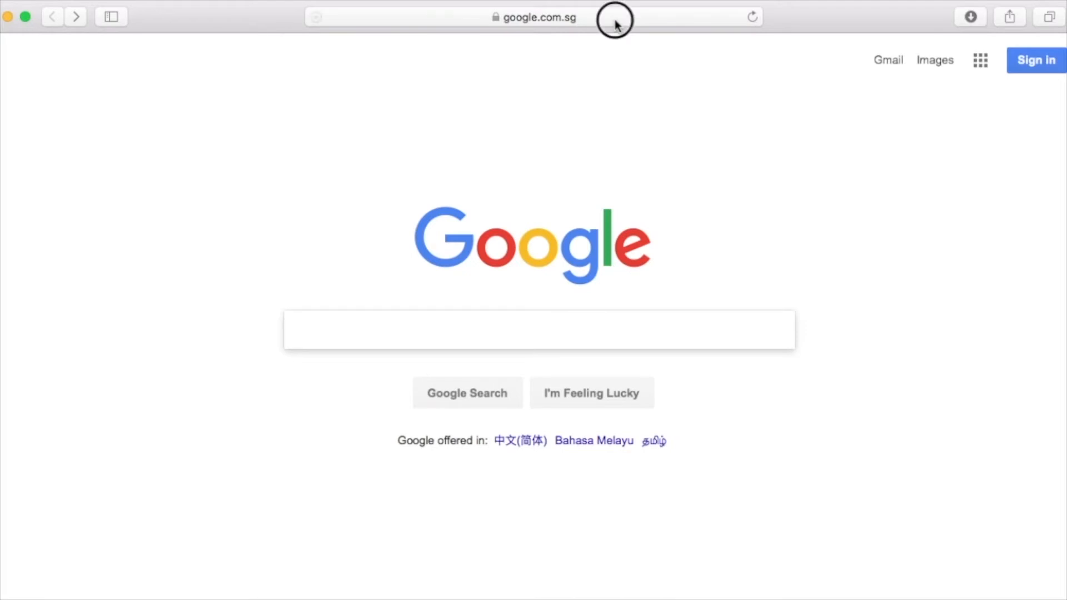
# Load youtube.com/tv from the address bar to reach YouTube's TV-style home page
pyautogui.click(534, 17)
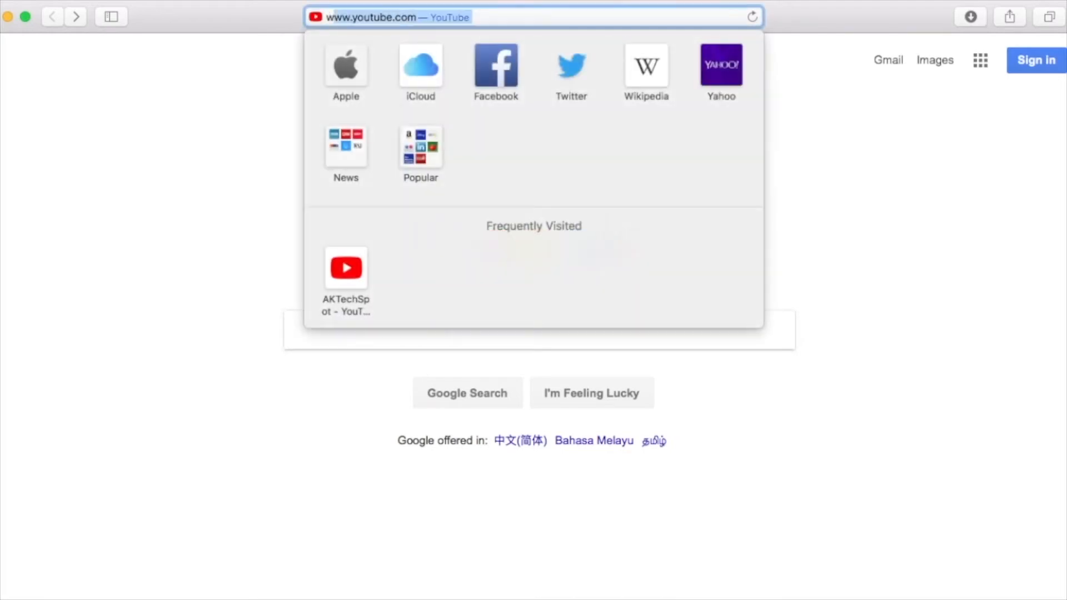
pyautogui.write('www.yoi')
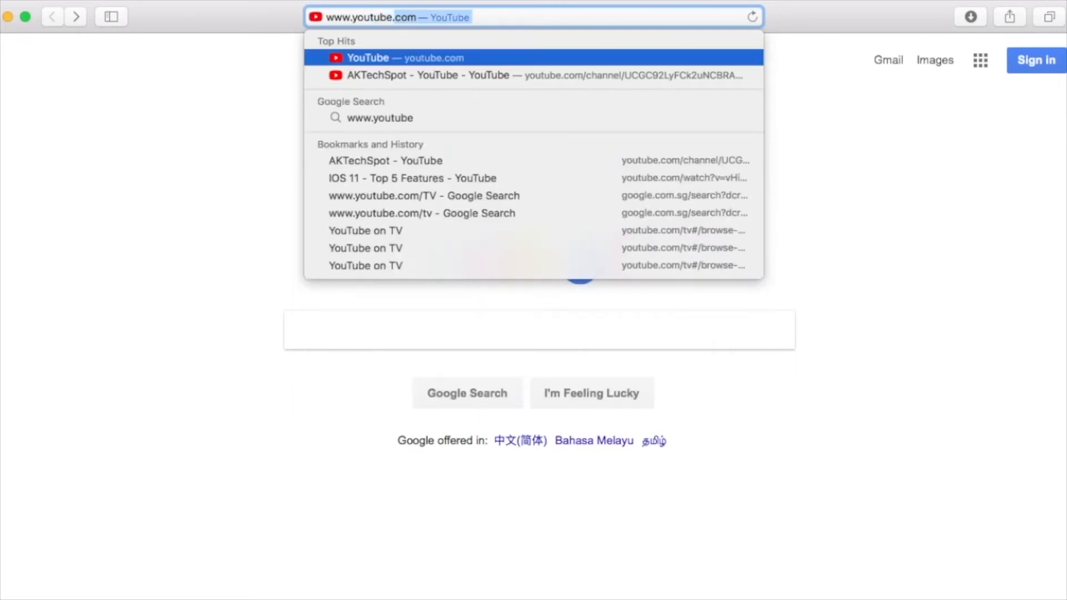
pyautogui.write('/t')
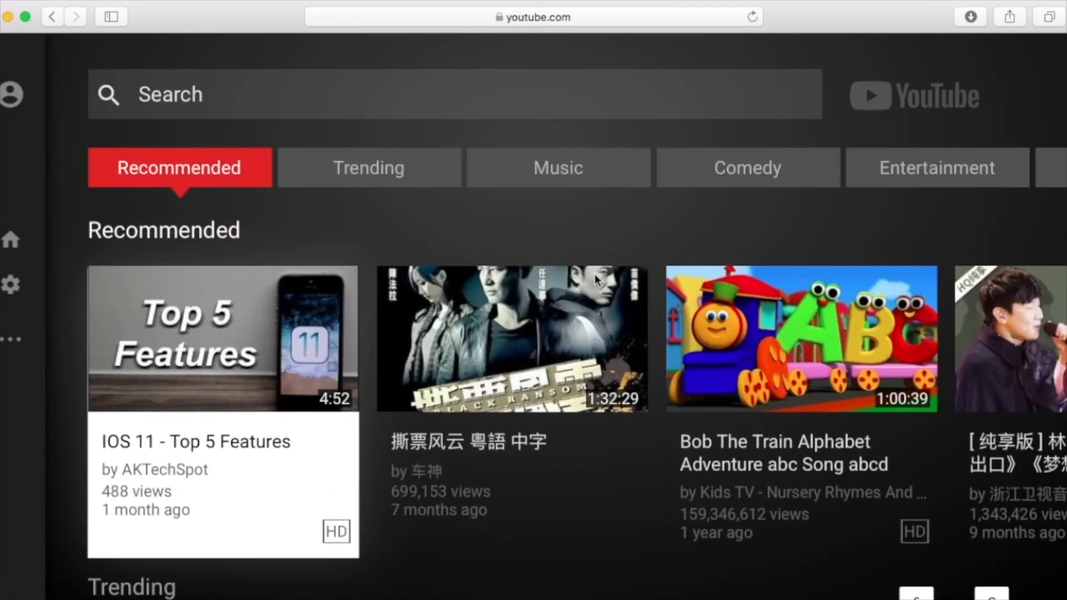
# Browse the Music category in YouTube TV and go to the AKTechSpot channel's uploads
pyautogui.scroll(-3)
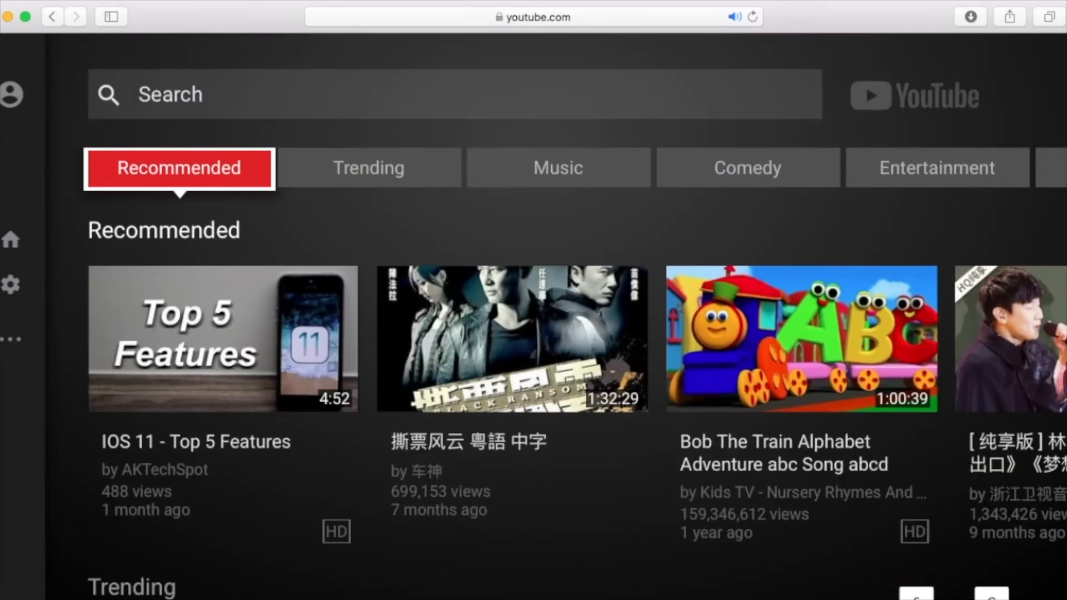
pyautogui.click(556, 168)
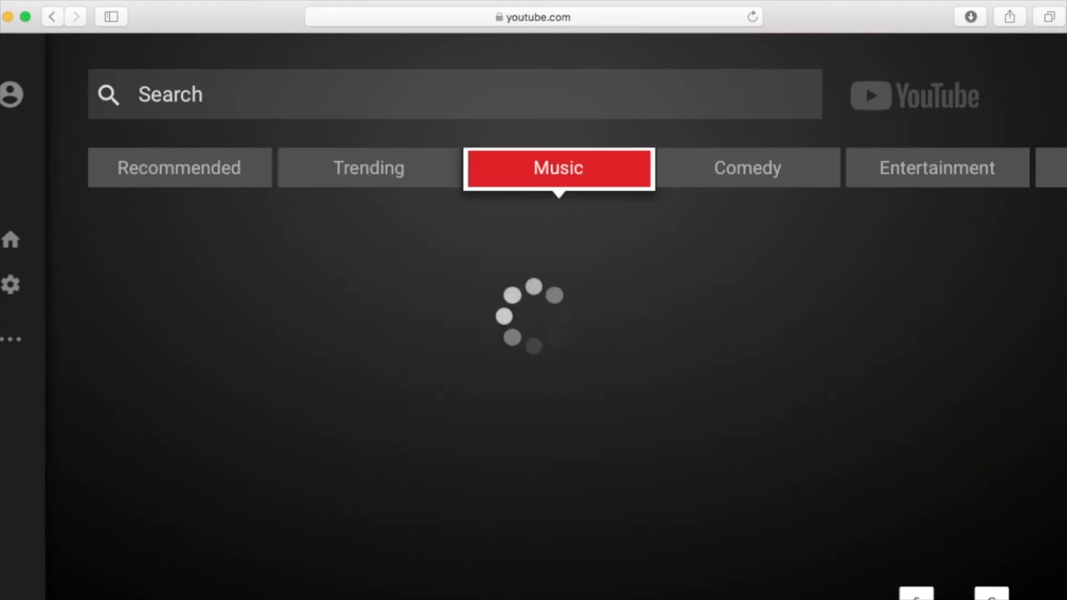
pyautogui.click(746, 168)
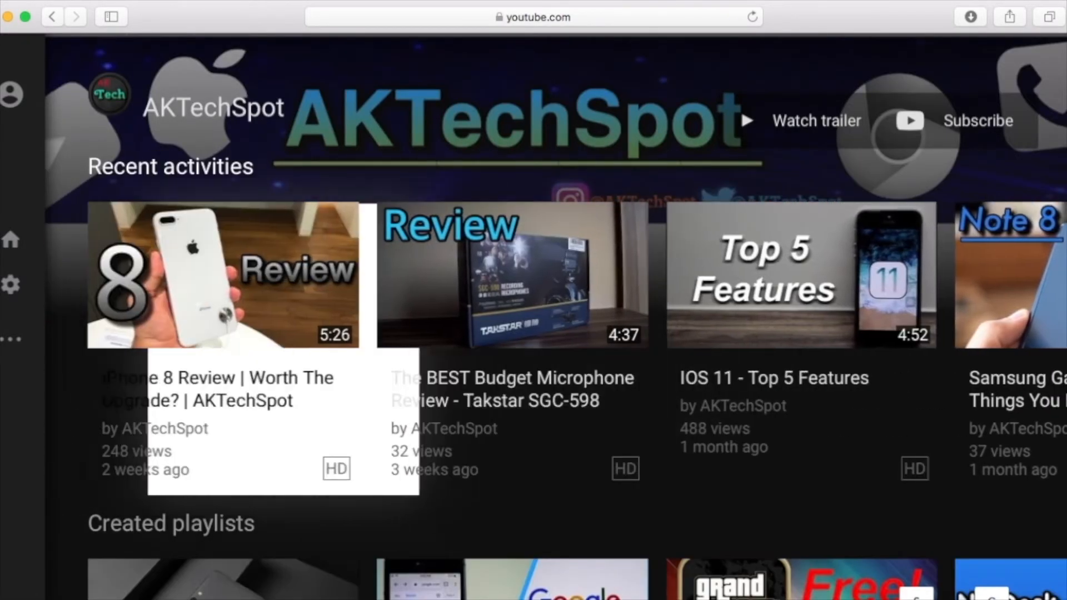
pyautogui.click(223, 276)
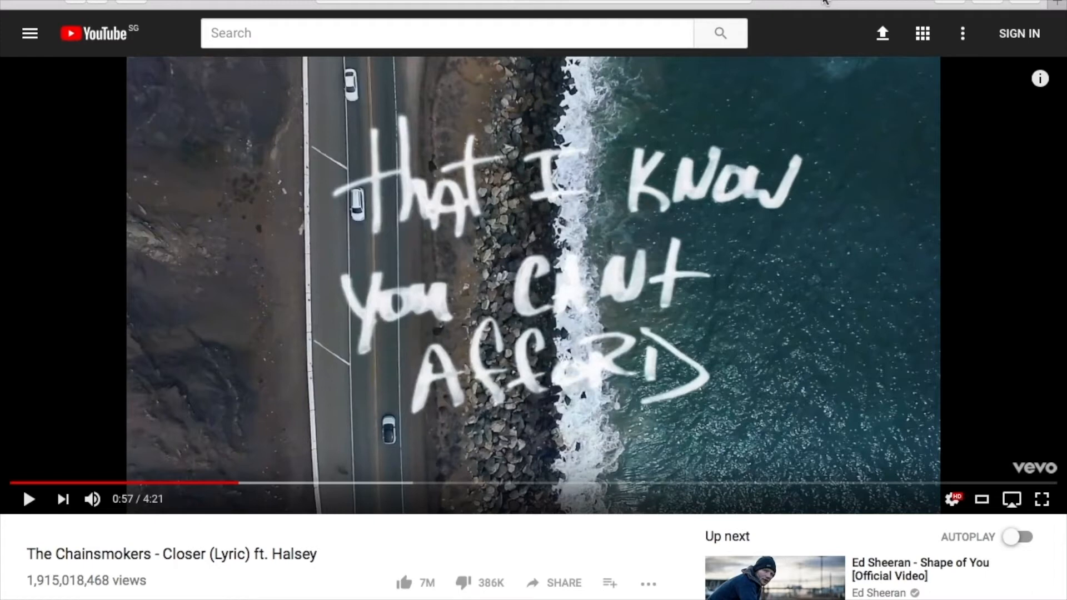
pyautogui.moveTo(675, 129)
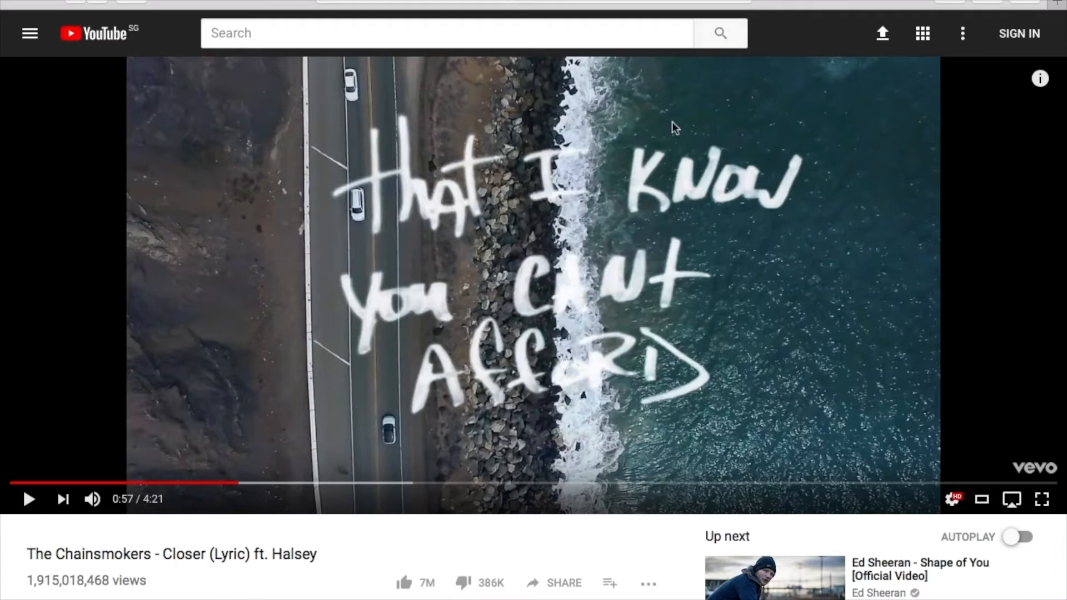
pyautogui.moveTo(513, 423)
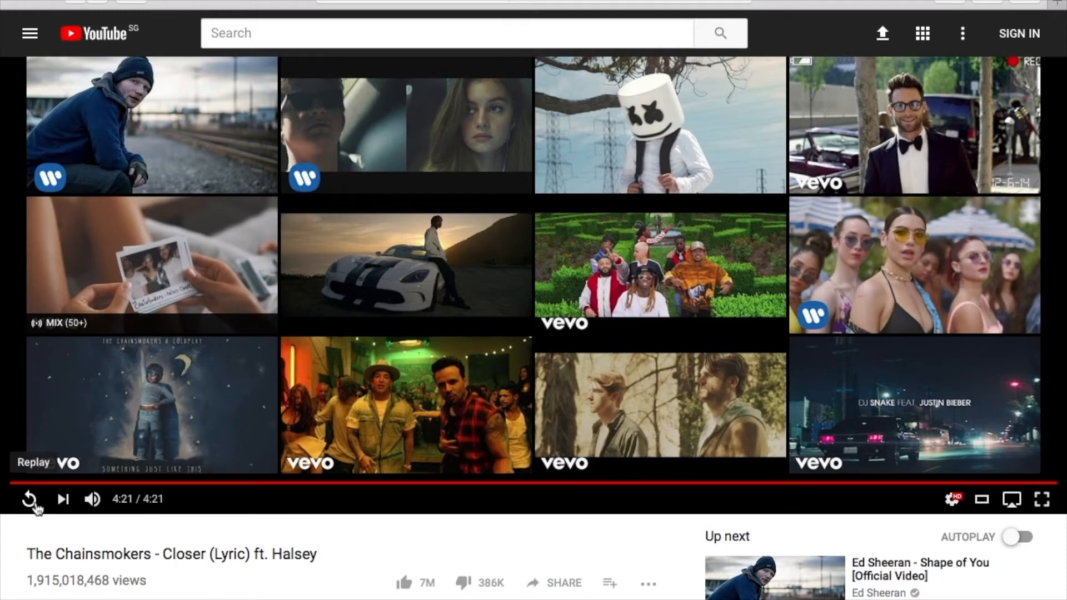
# Replay the Chainsmokers Closer (Lyric) video after it reaches its 4:21 end
pyautogui.click(28, 499)
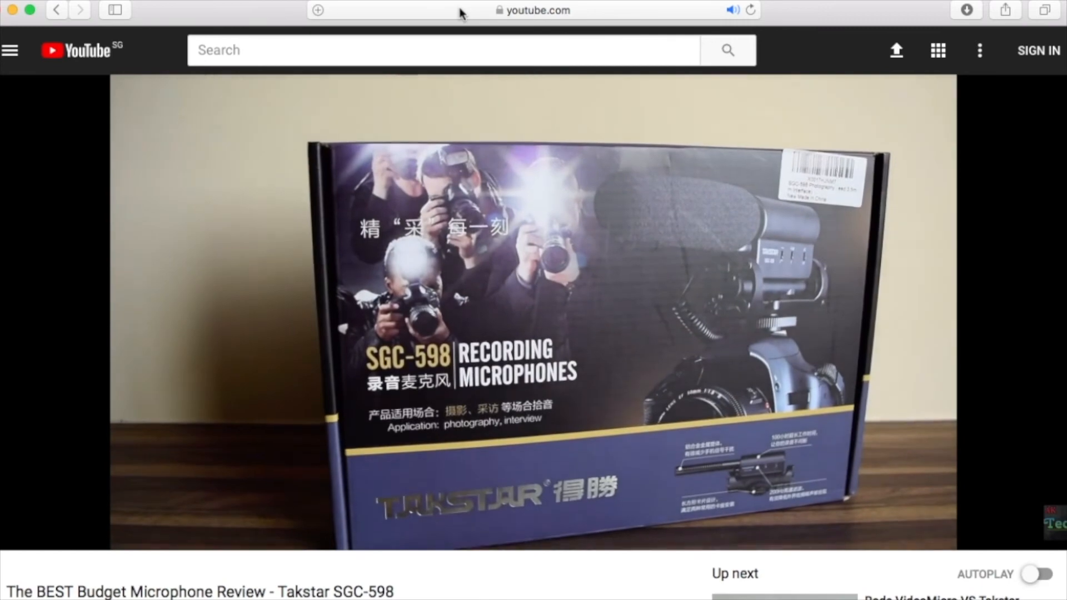
# Select the Budget Microphone Review video's URL in the address bar for copying
pyautogui.click(532, 10)
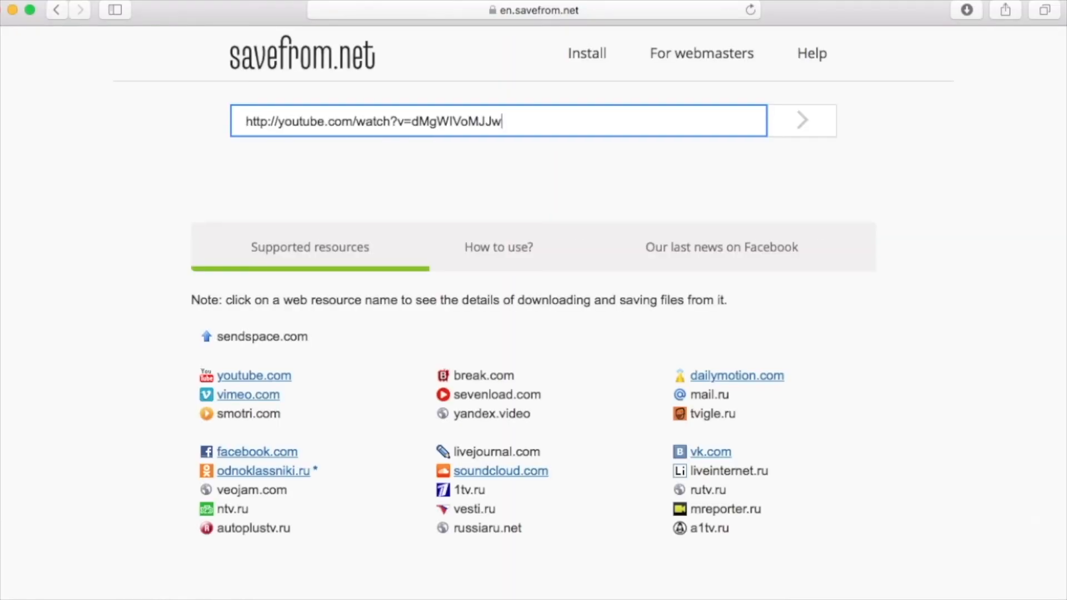
# Submit the pasted YouTube link on savefrom.net to fetch download options
pyautogui.click(801, 120)
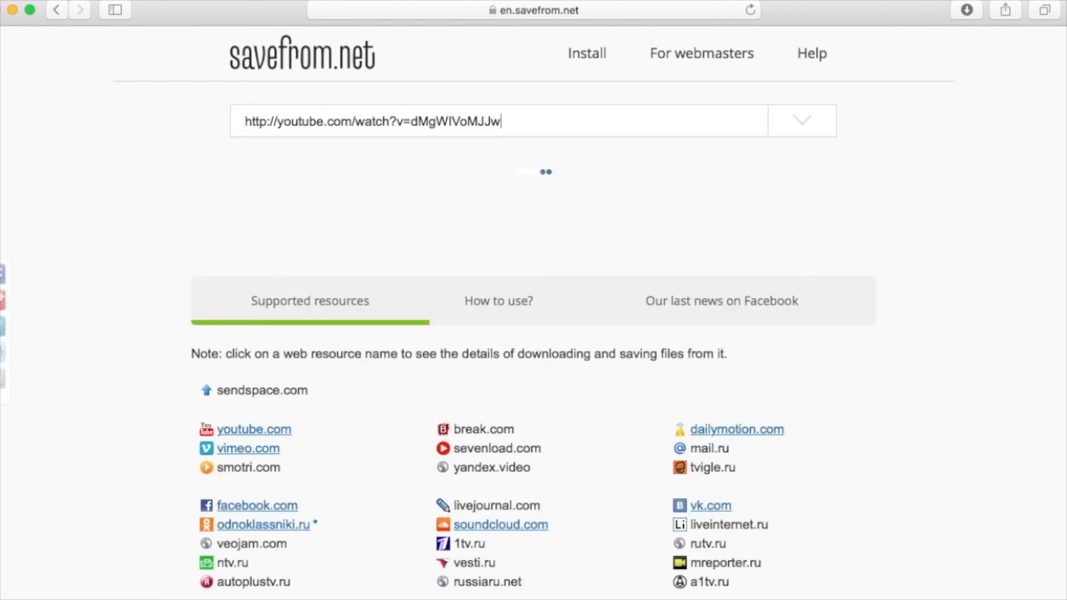
pyautogui.moveTo(422, 279)
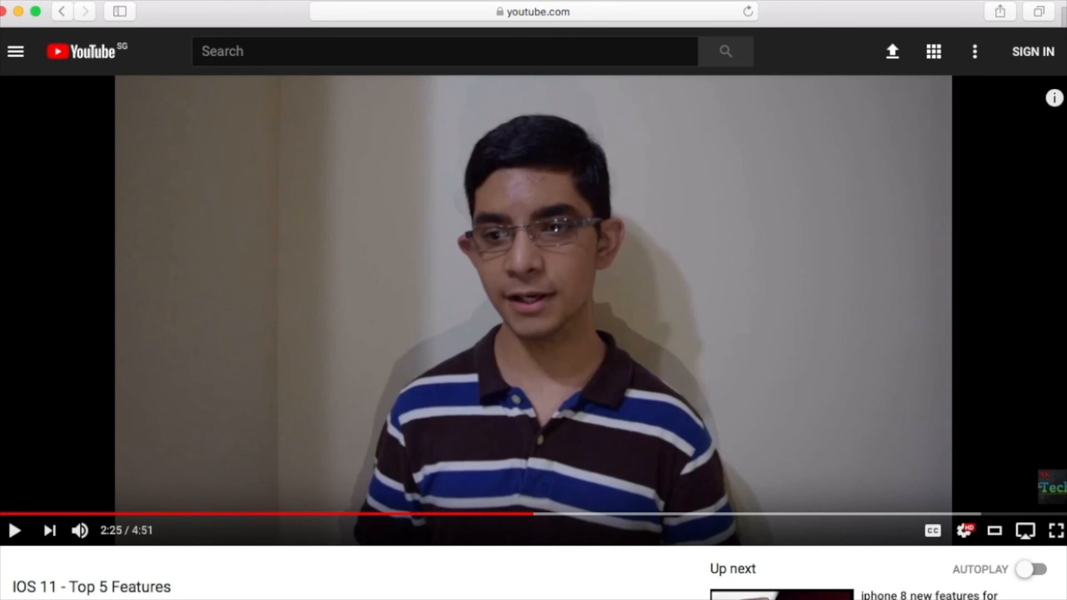
# Jump the IOS 11 - Top 5 Features video back to 0:00 of 4:51
pyautogui.click(7, 513)
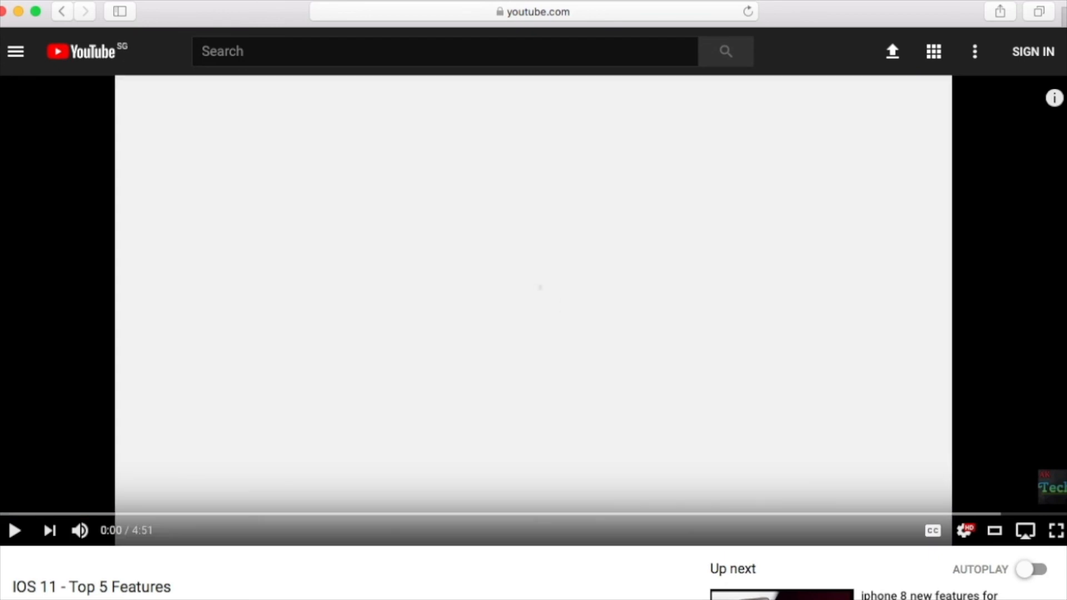